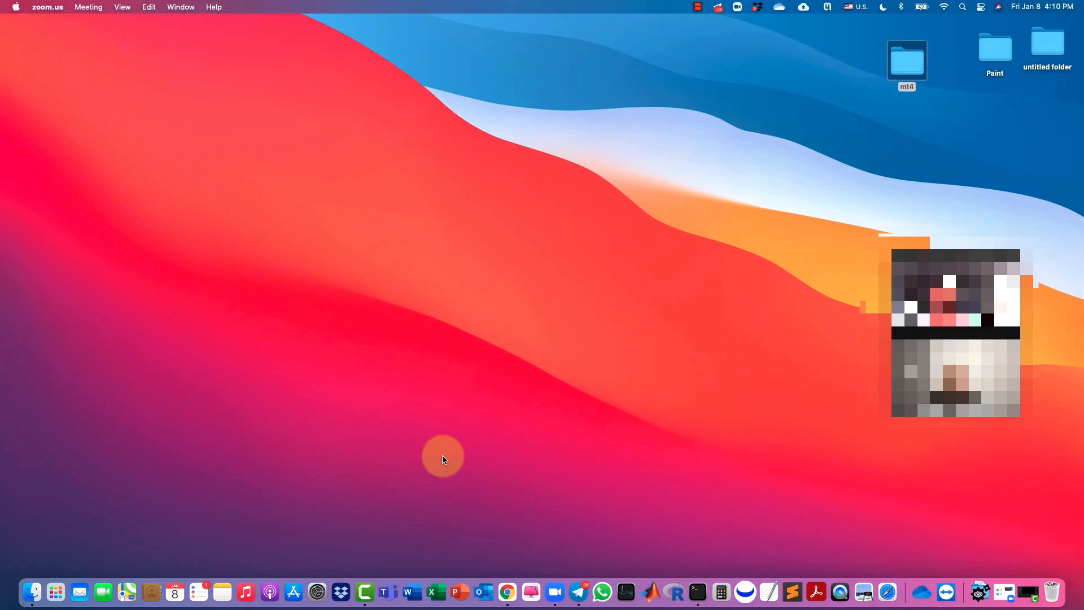
mouse_move(507, 553)
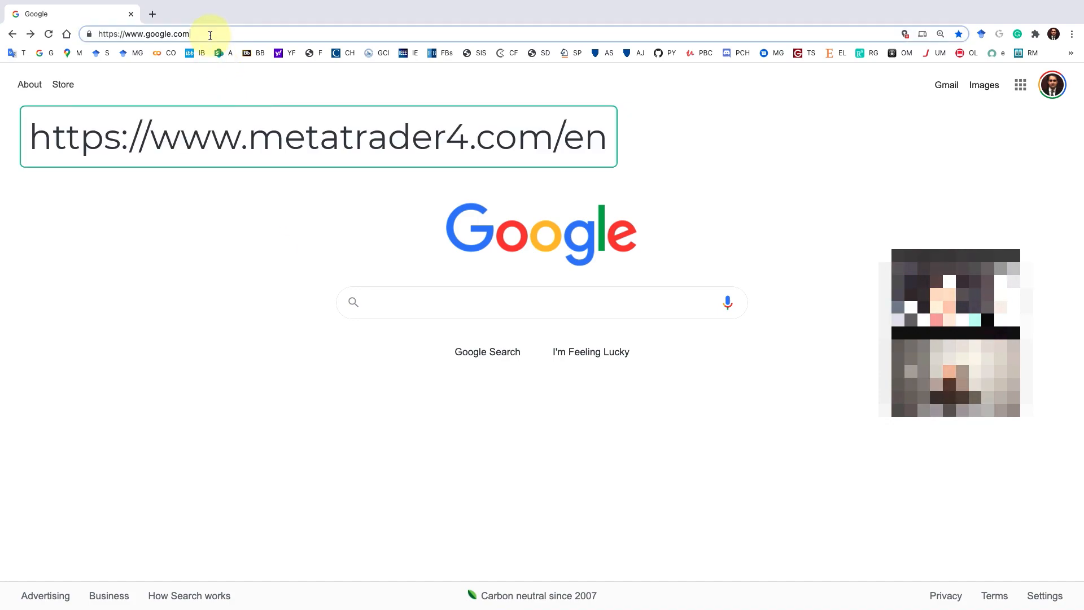
Step: Go to metatrader4.com/en and download the Mac OS version of MetaTrader 4
type("https://www.metatrader4.com/en")
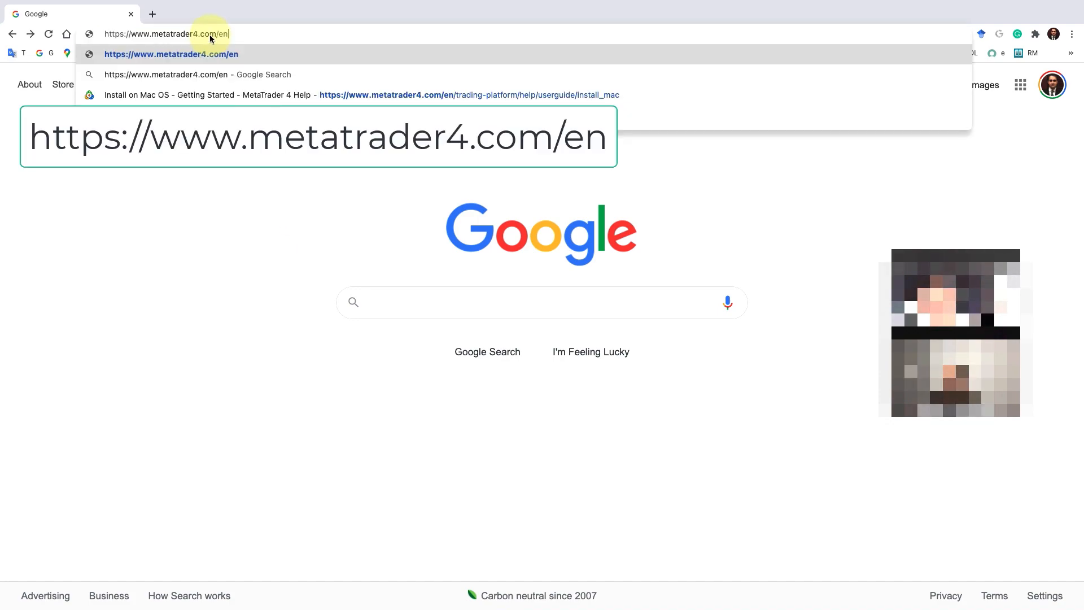
key("Enter")
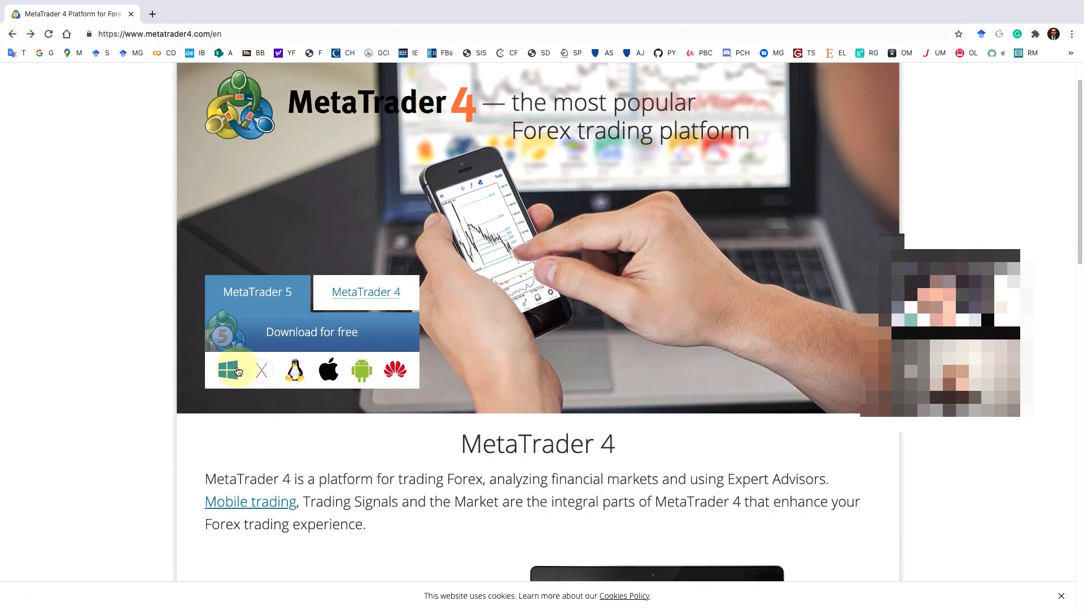
scroll("down", 3)
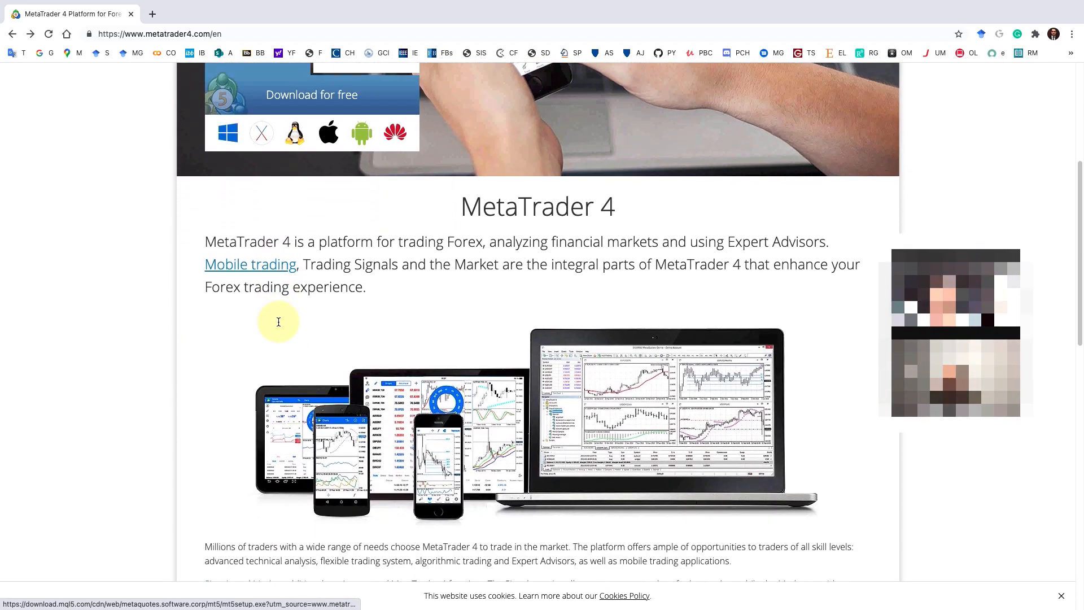
scroll("down", 3)
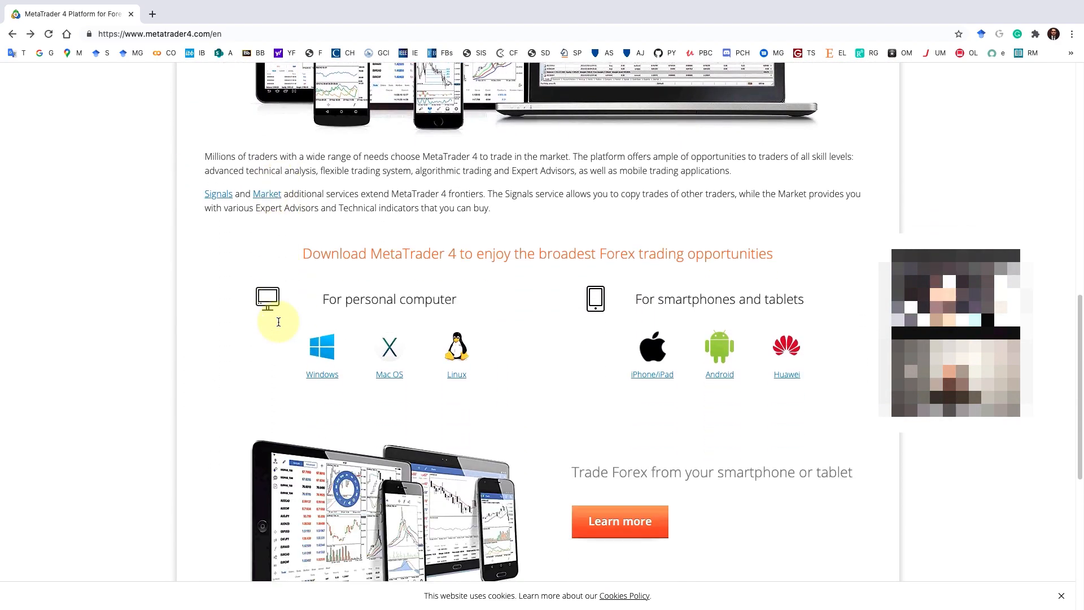
scroll("down", 3)
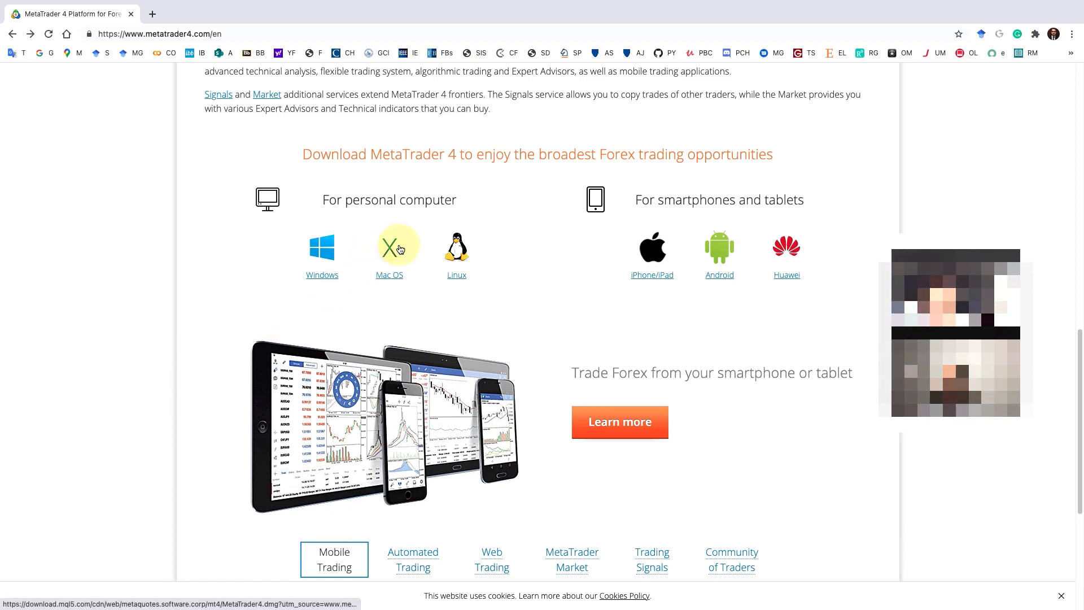
left_click(389, 246)
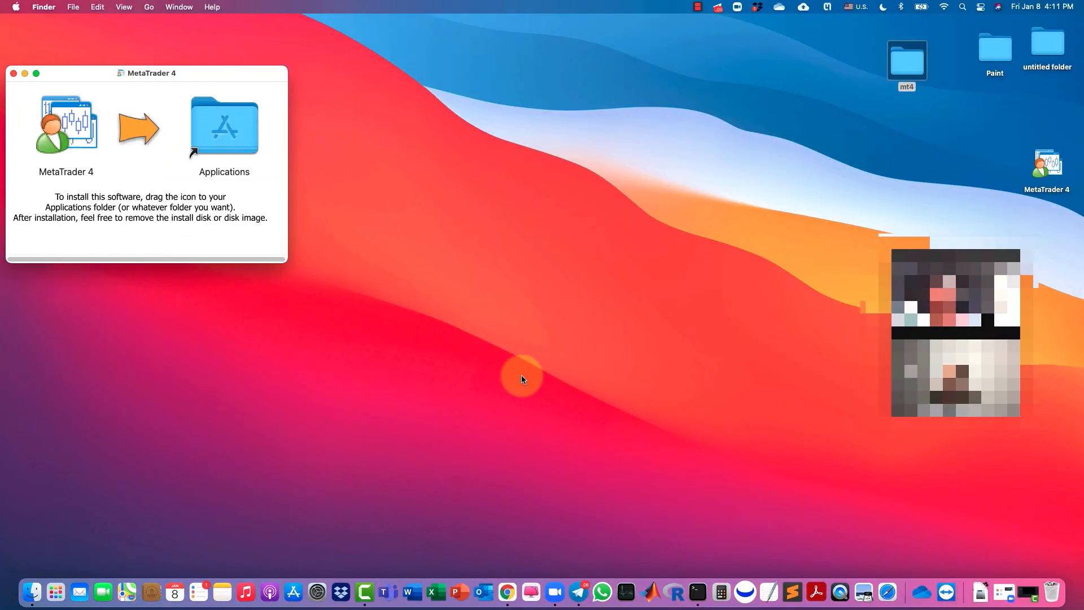
Step: Drag the MetaTrader 4 app icon onto the Applications folder in the installer window
left_click(66, 126)
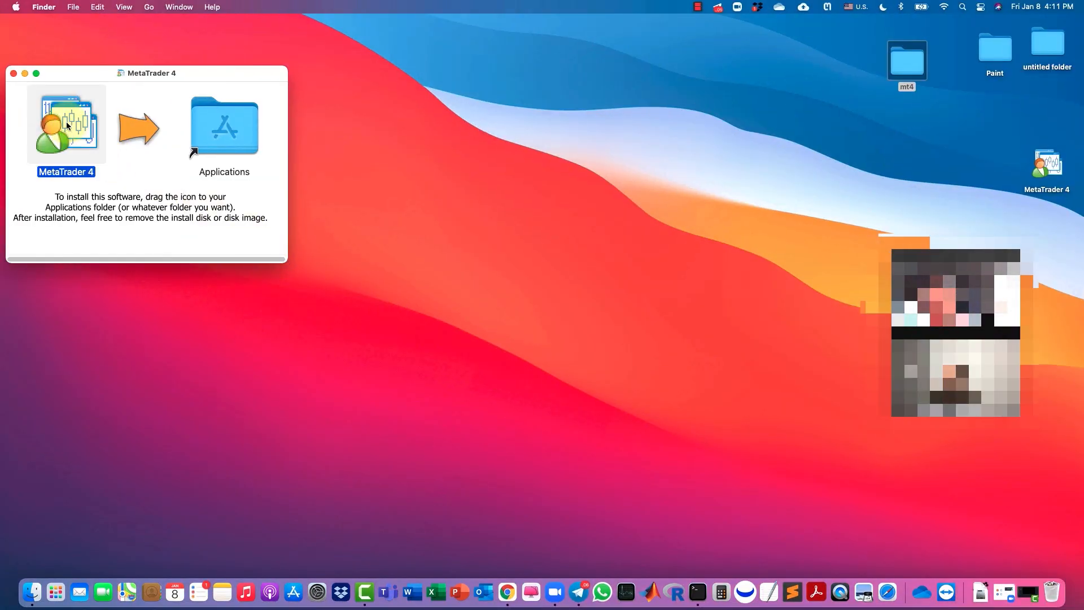
left_click_drag(66, 124, 224, 124)
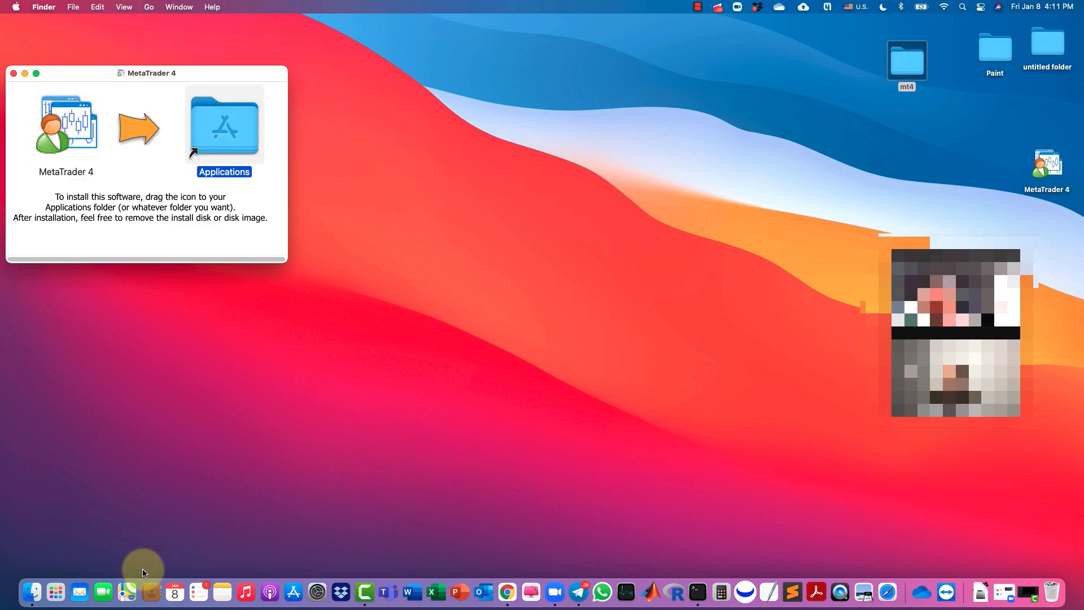
mouse_move(55, 592)
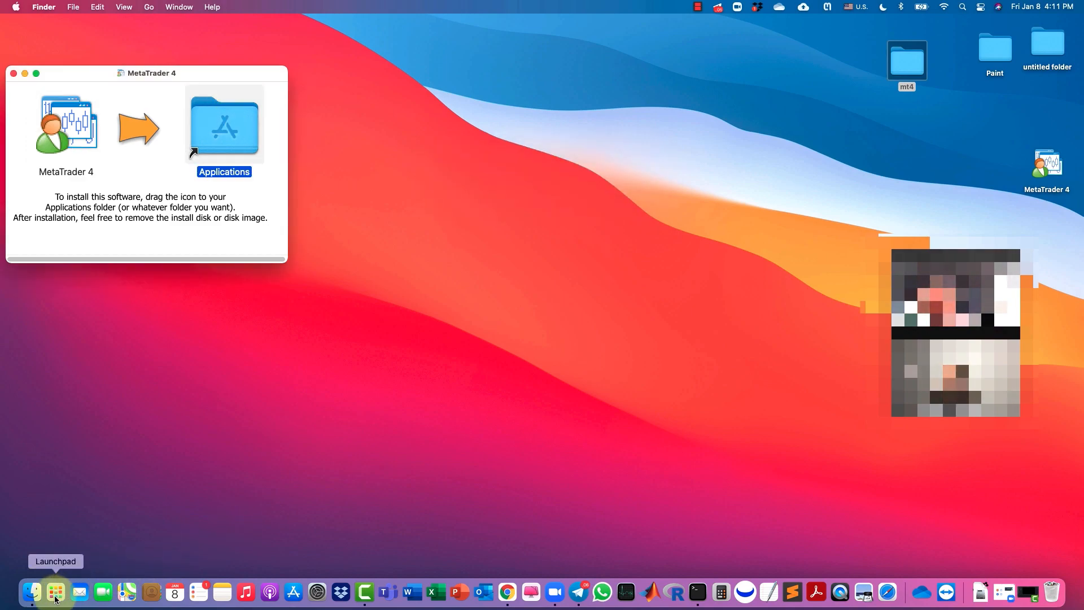
Step: Launch MetaTrader 4 from Launchpad and approve opening the downloaded app
left_click(31, 591)
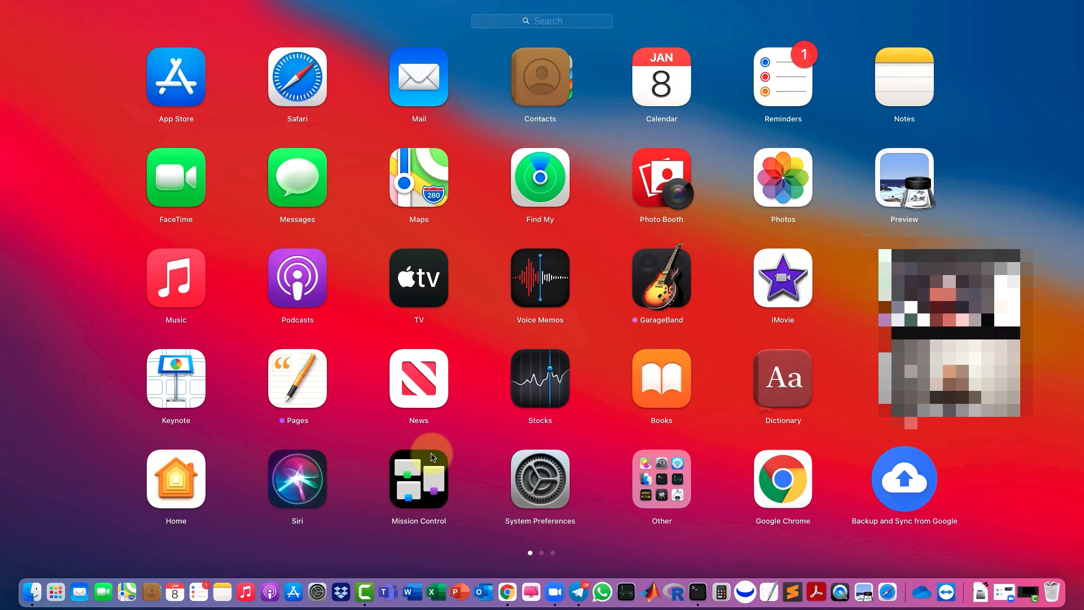
scroll("left", 3)
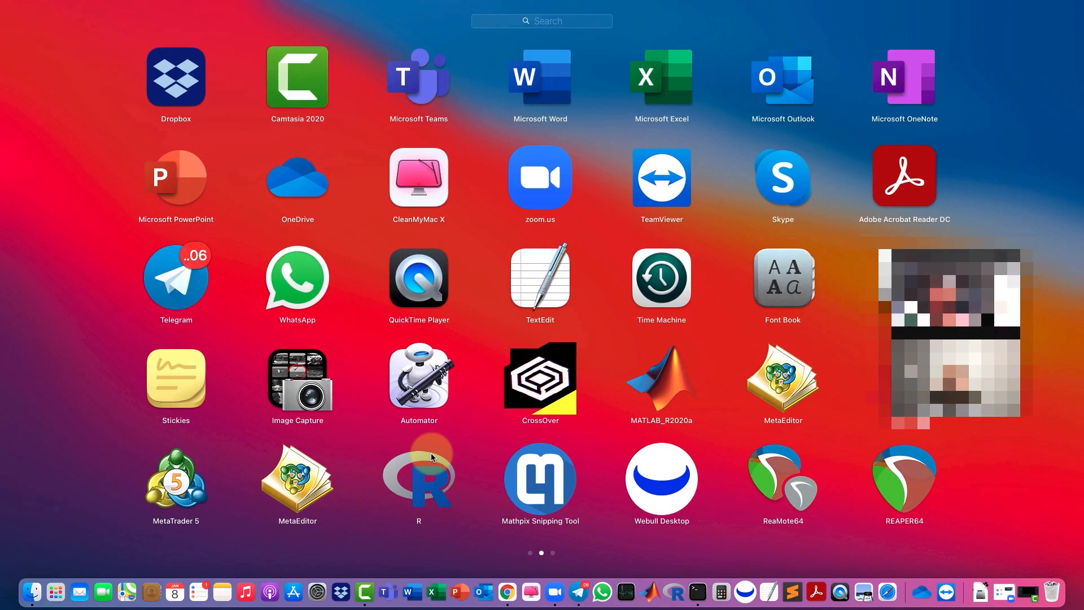
scroll("left", 3)
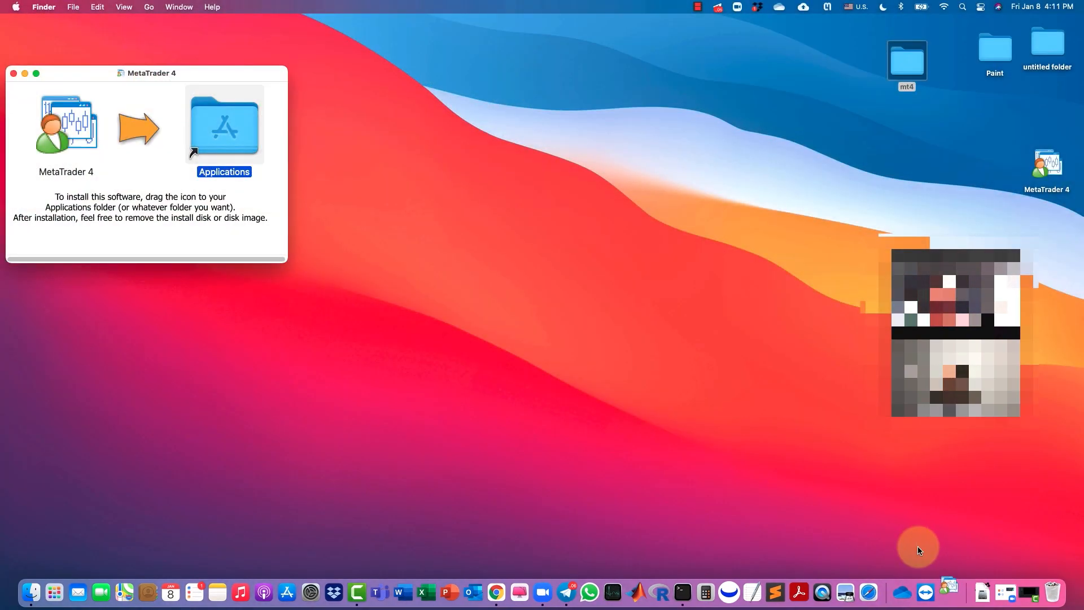
left_click(947, 592)
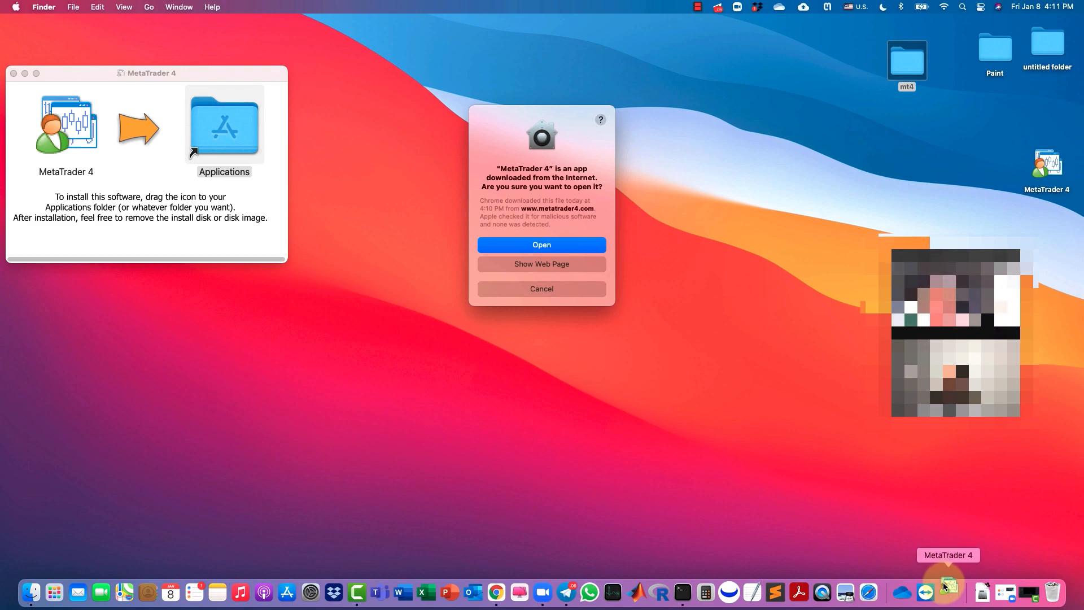
left_click(541, 244)
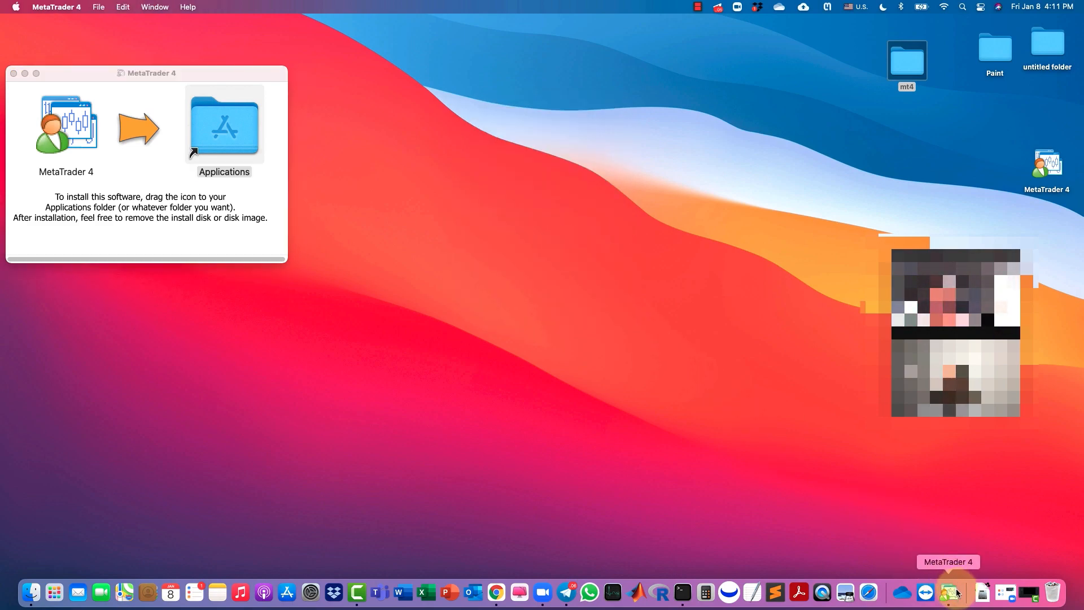
Step: Install the Wine Gecko component when MetaTrader 4 prompts for it
left_click(948, 592)
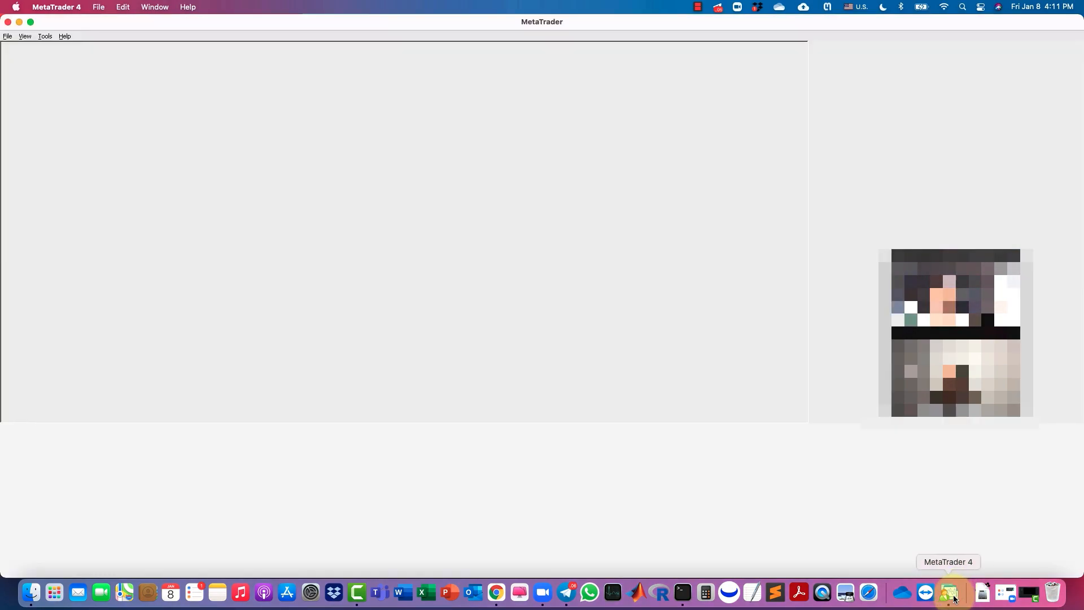
left_click(619, 334)
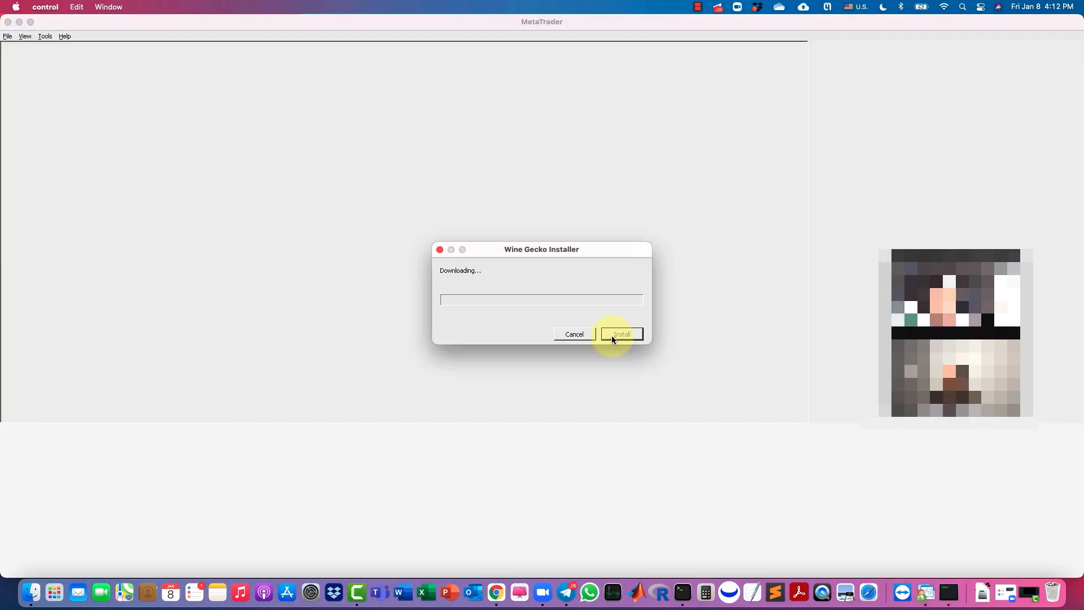
left_click(619, 334)
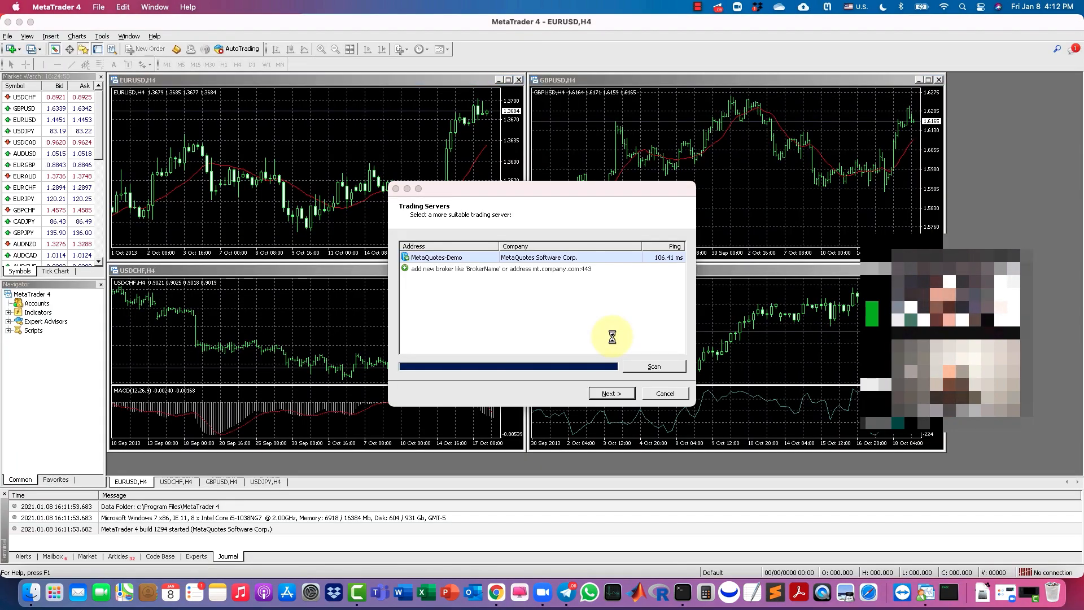
Step: Keep MetaQuotes-Demo as the trading server and continue to account type selection
left_click(610, 393)
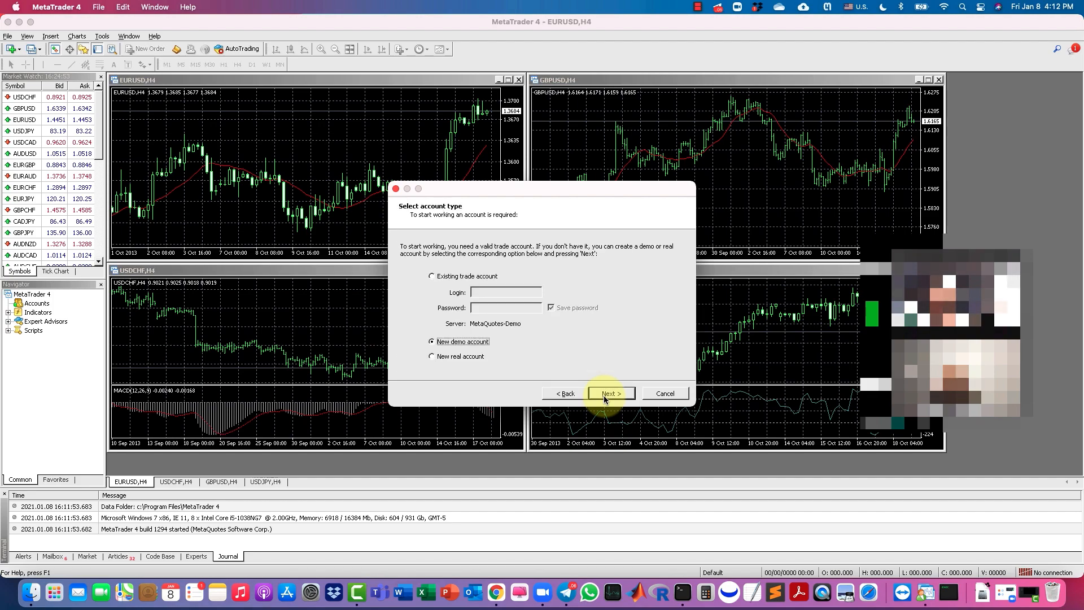